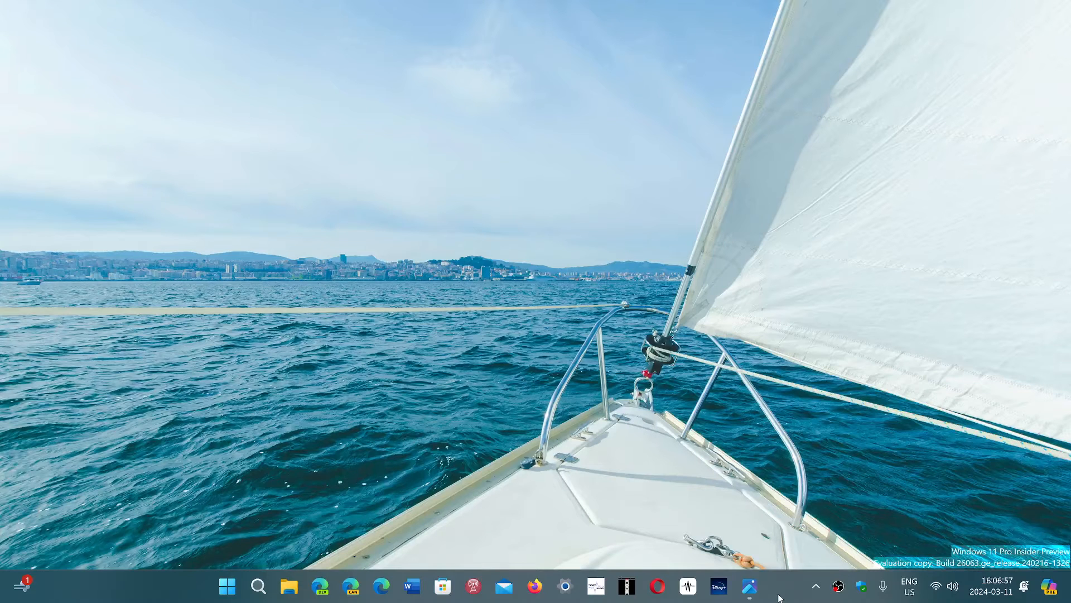
pyautogui.moveTo(755, 587)
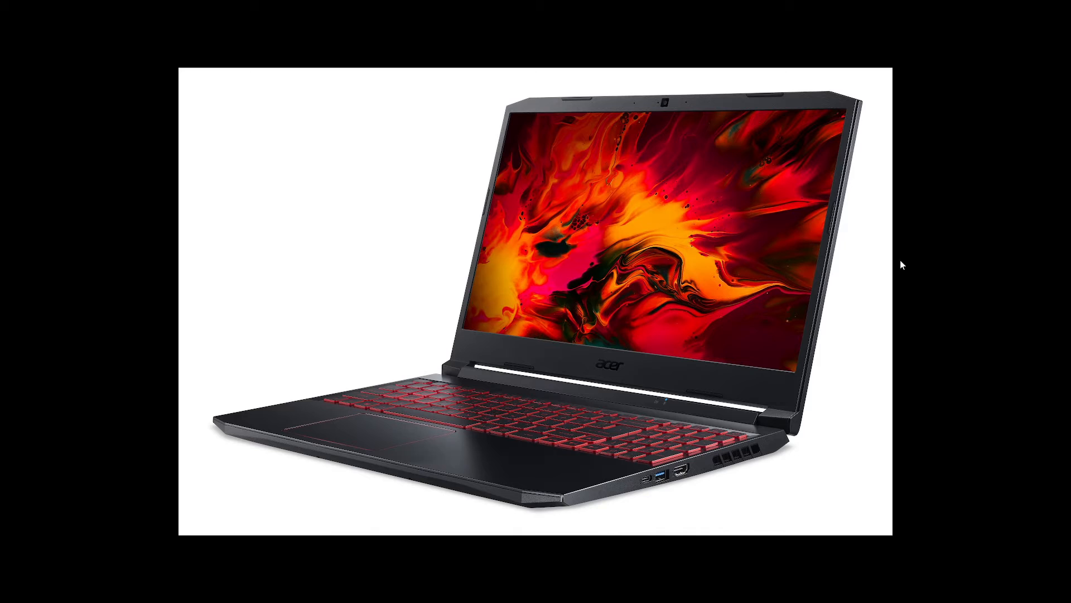
pyautogui.moveTo(948, 299)
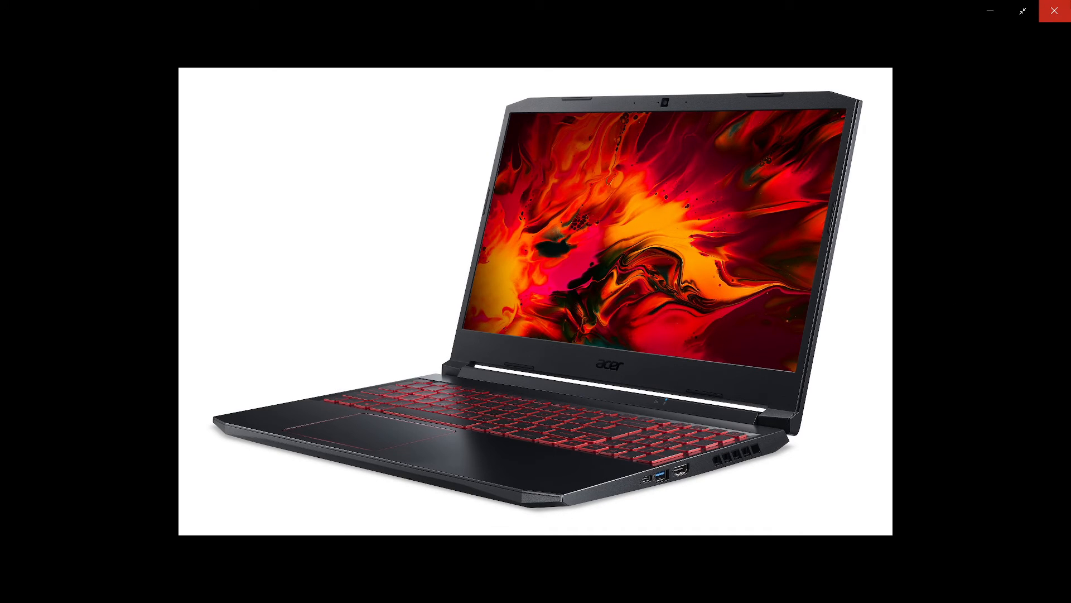
# - Close the Photos window showing the Acer Nitro laptop photo, returning to the desktop
pyautogui.click(1054, 10)
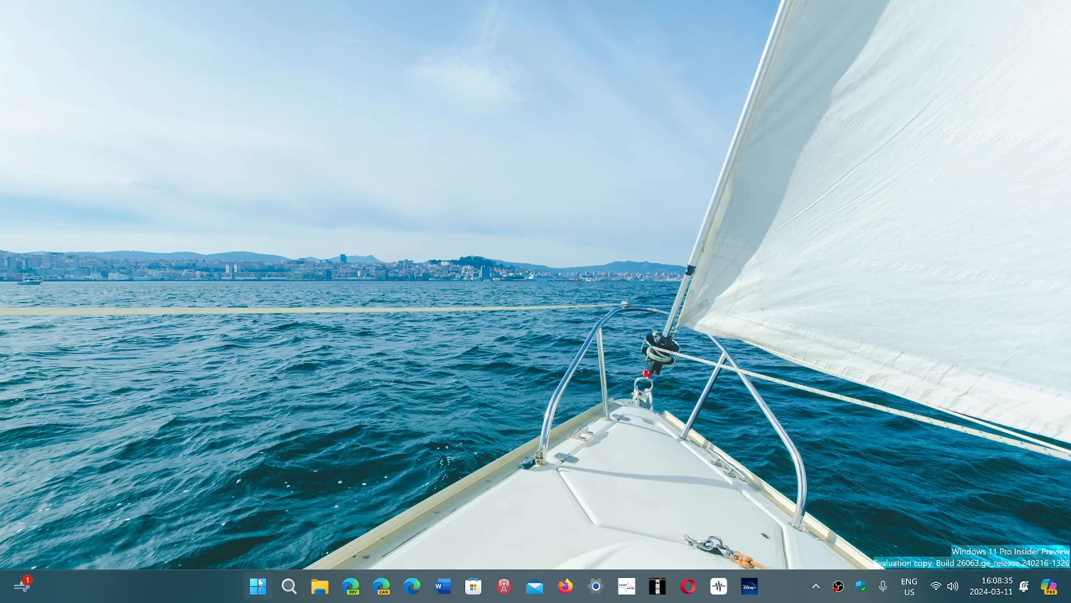
pyautogui.moveTo(232, 361)
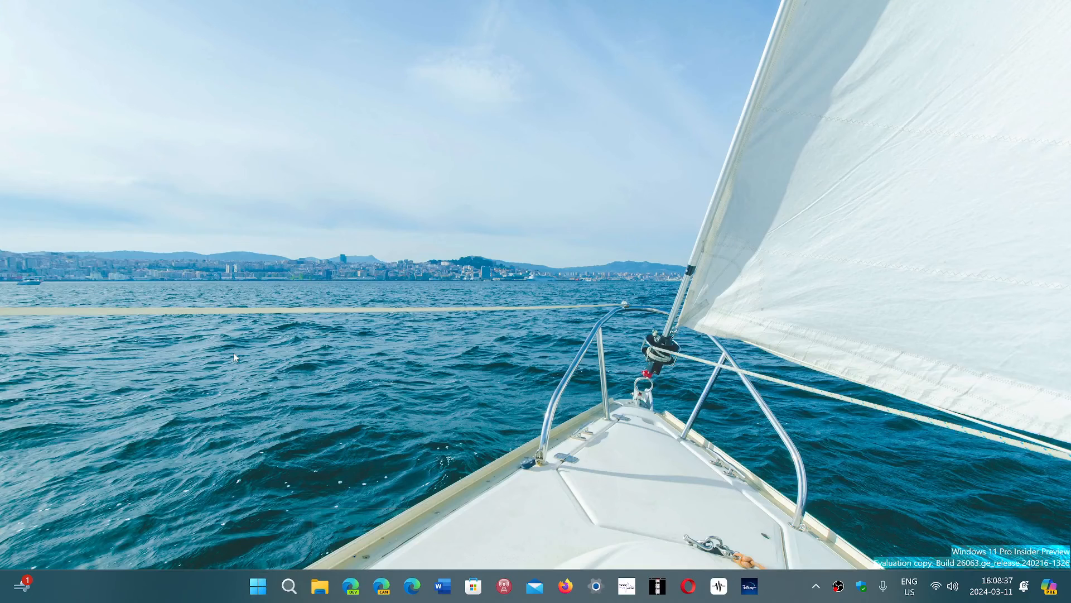
pyautogui.moveTo(493, 376)
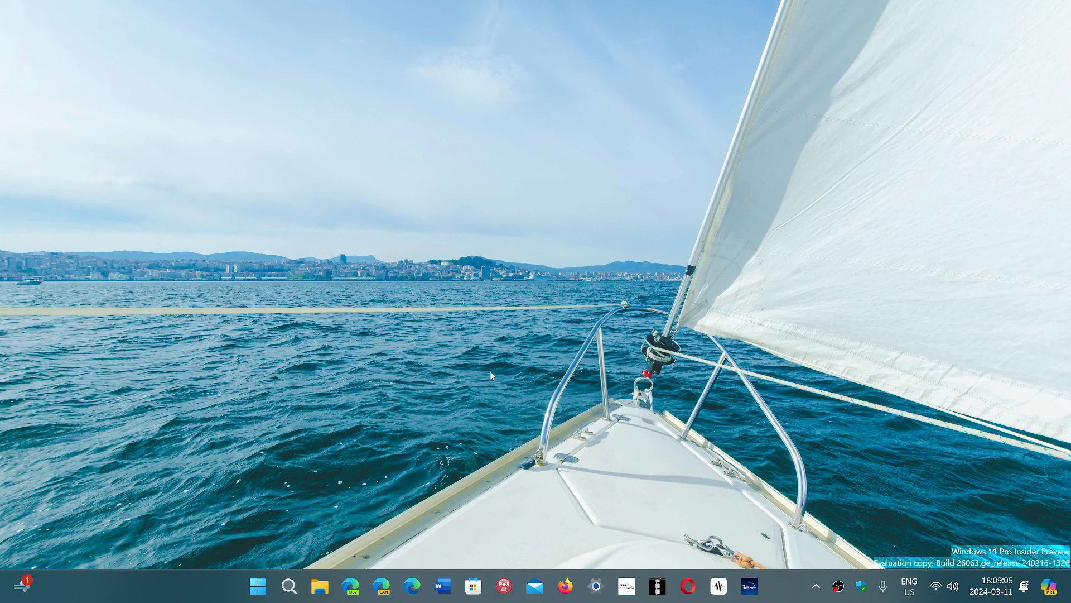
pyautogui.moveTo(517, 381)
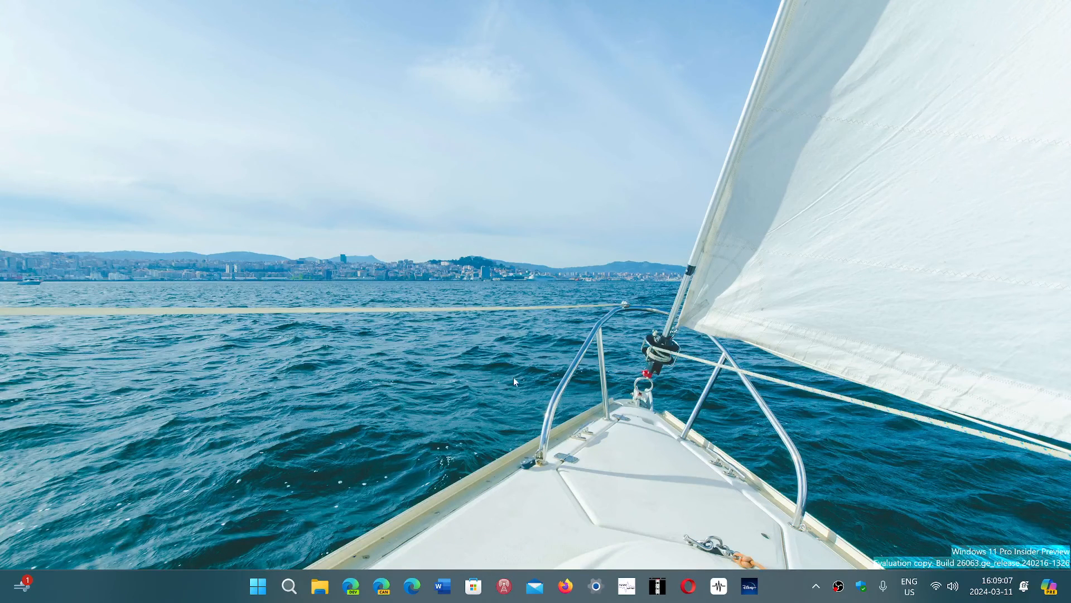